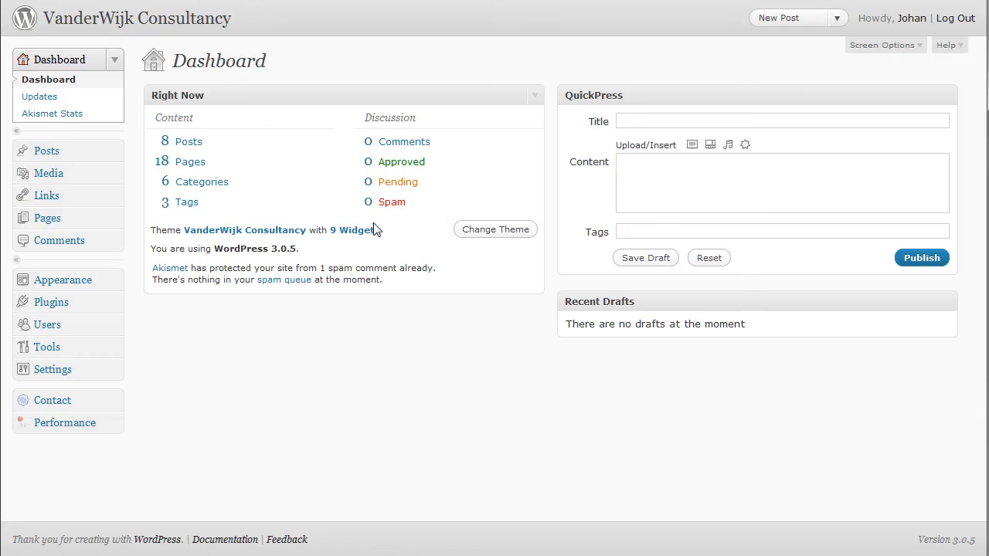
mouse_move(51, 302)
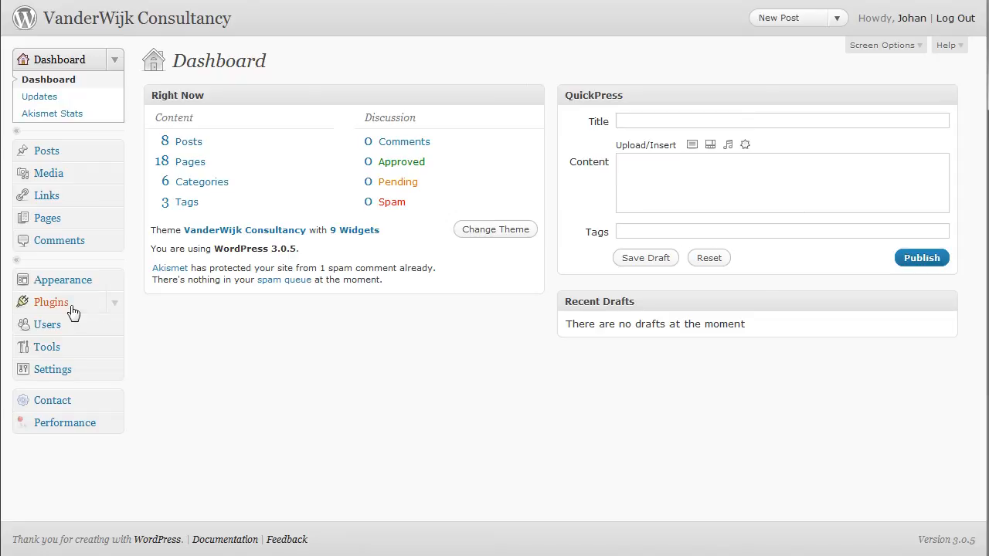
Go to Plugins > Add New and enter 'custom post widget' as the search term
left_click(51, 302)
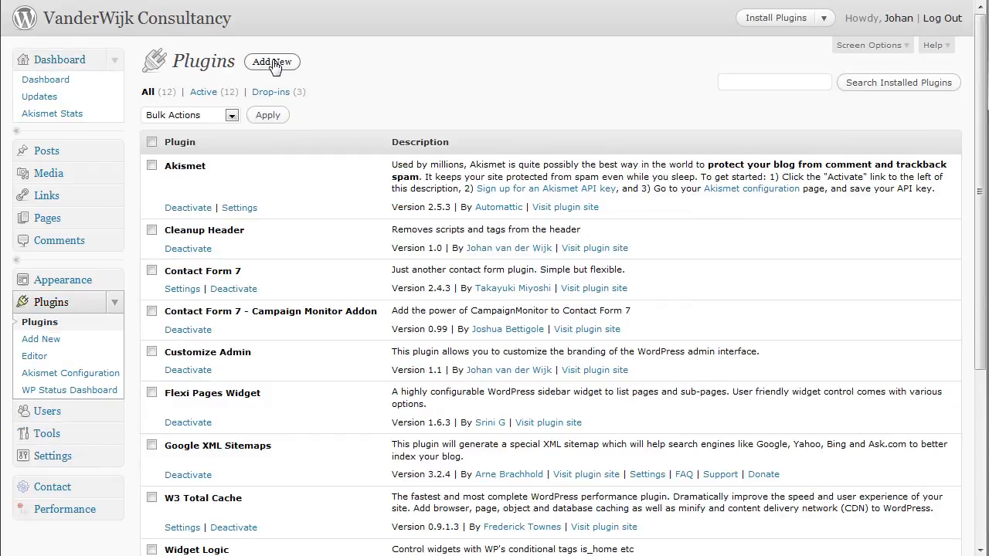
left_click(271, 62)
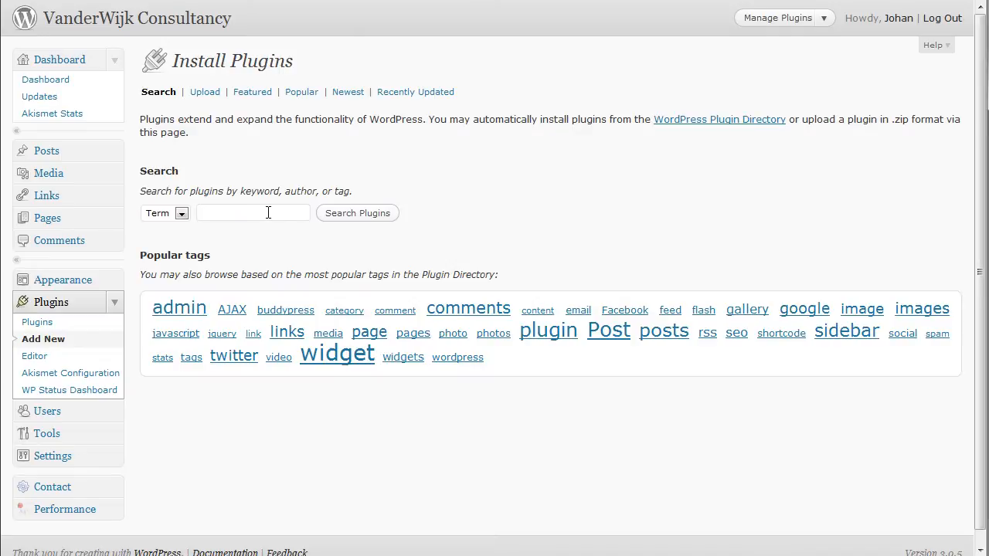
type("c")
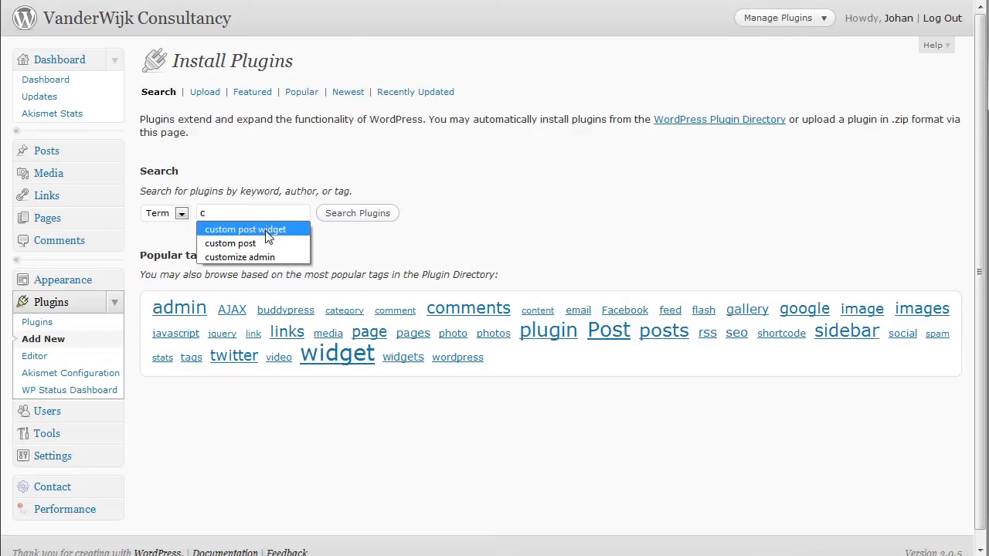
left_click(245, 228)
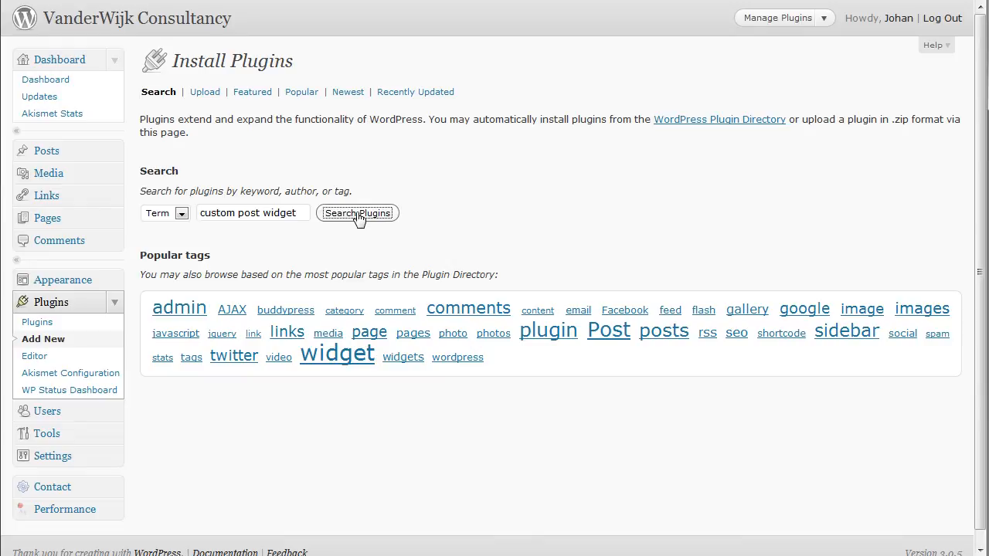
Search for, install and activate the Custom Post Widget 1.3 plugin
left_click(357, 214)
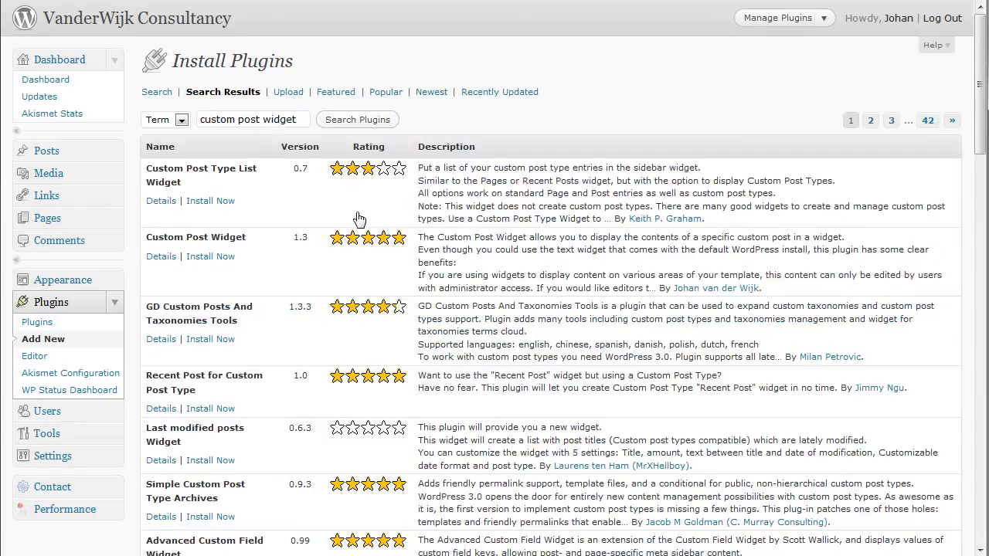
mouse_move(240, 265)
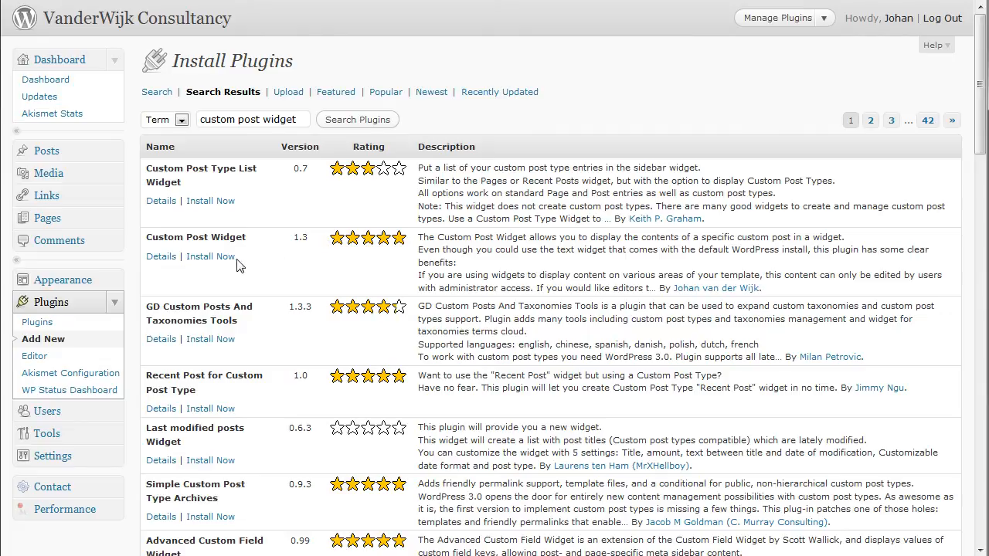
mouse_move(210, 256)
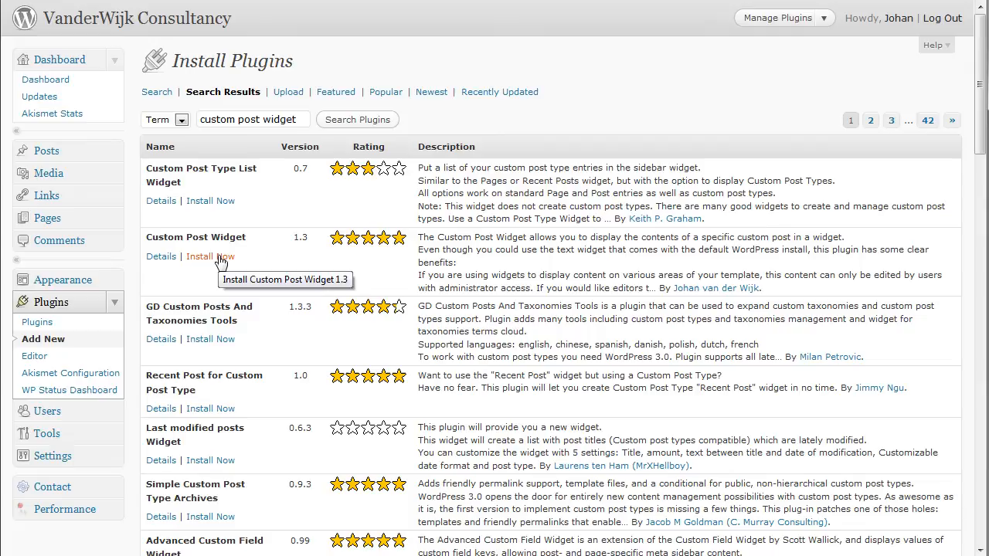
mouse_move(220, 267)
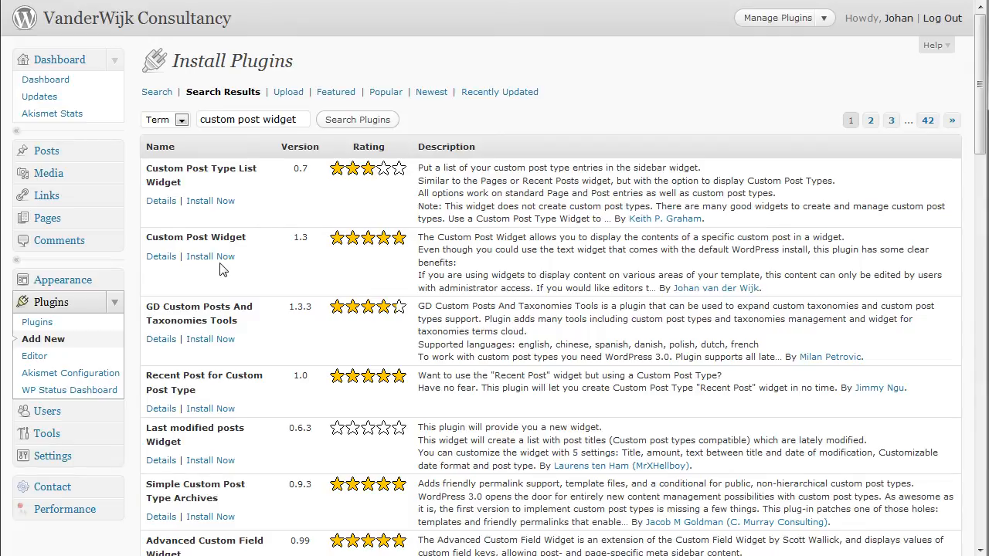
left_click(210, 256)
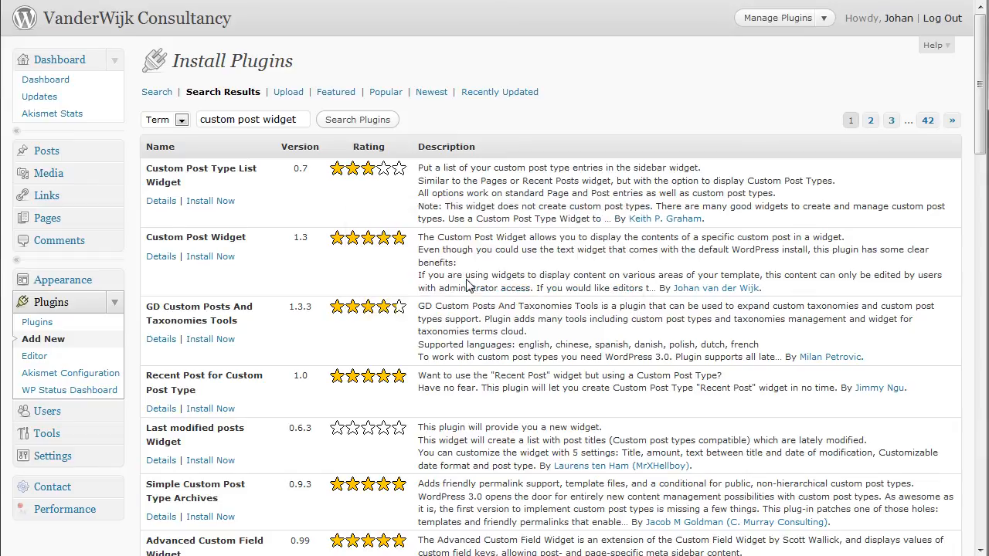
left_click(210, 255)
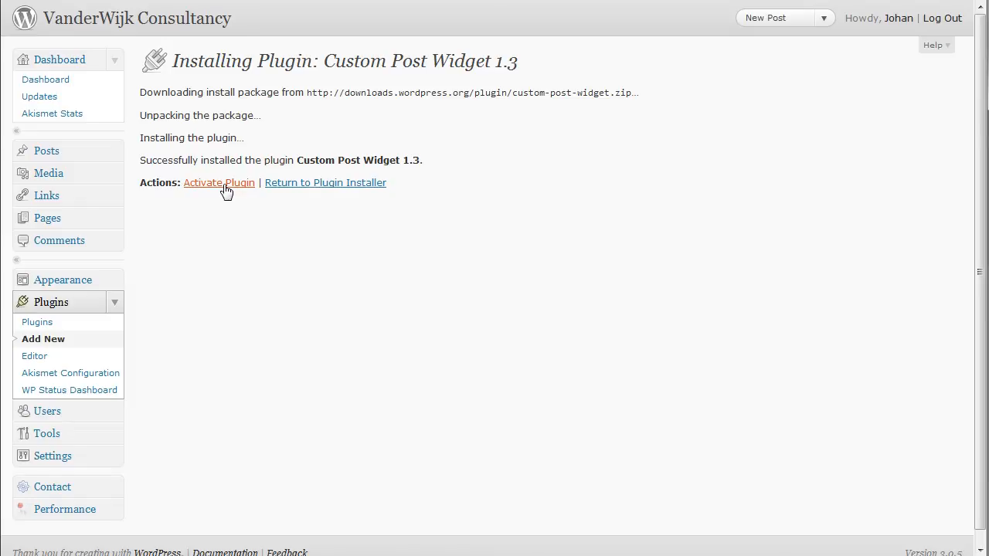
left_click(218, 182)
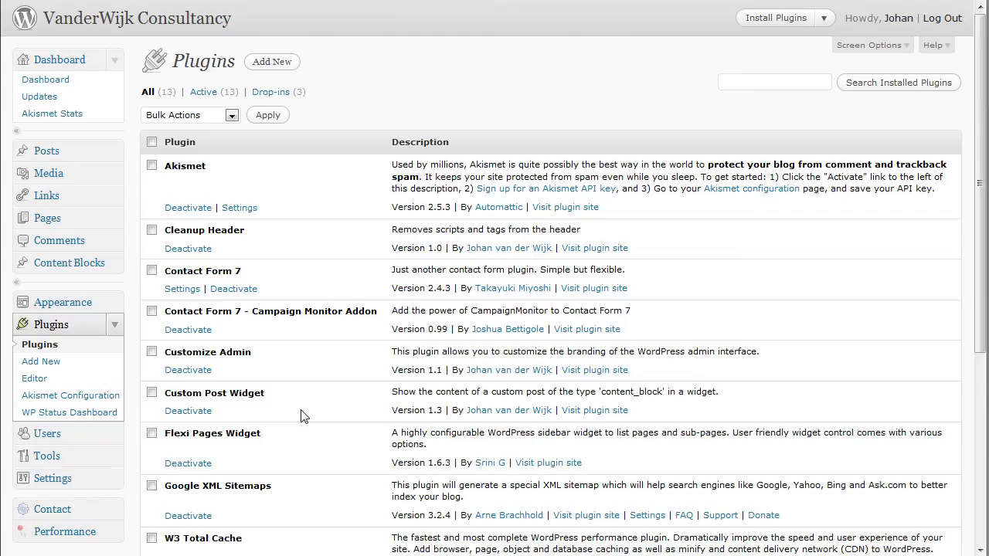
mouse_move(69, 263)
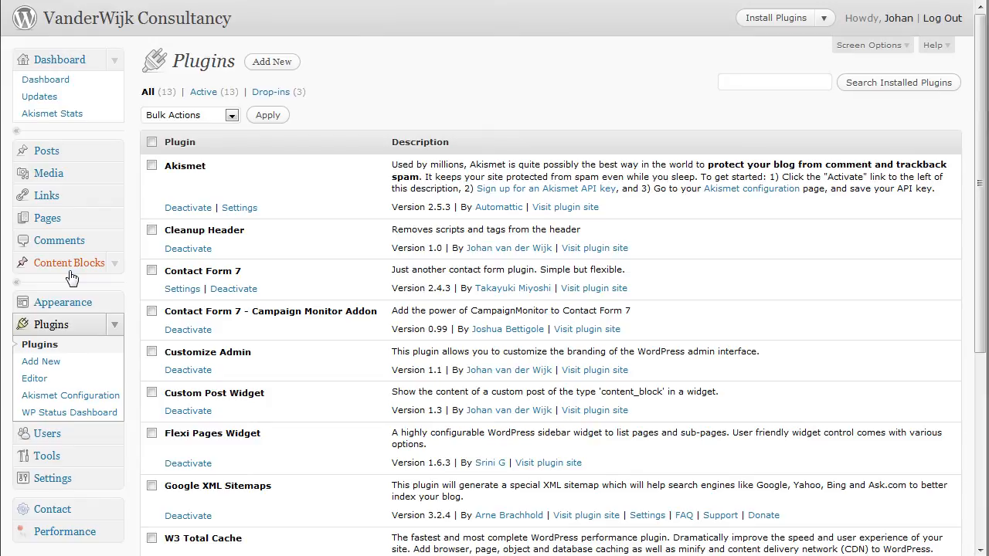
Expand the Content Blocks menu and choose Add Content Block
left_click(69, 263)
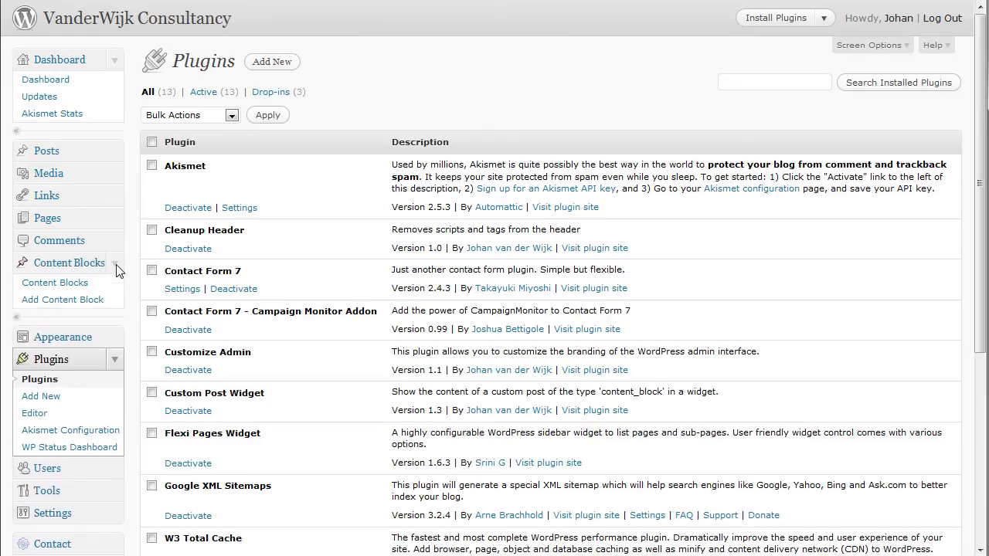
mouse_move(65, 300)
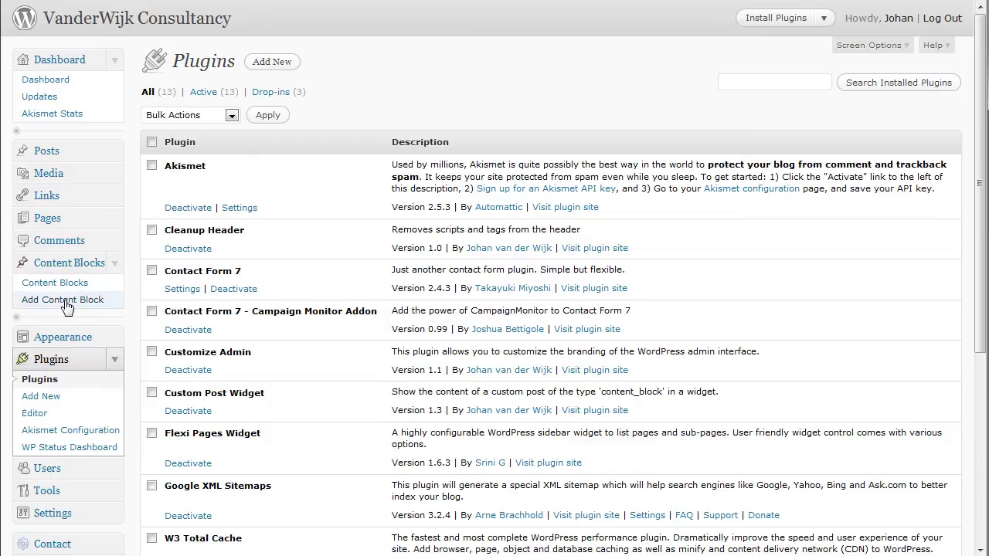
left_click(62, 299)
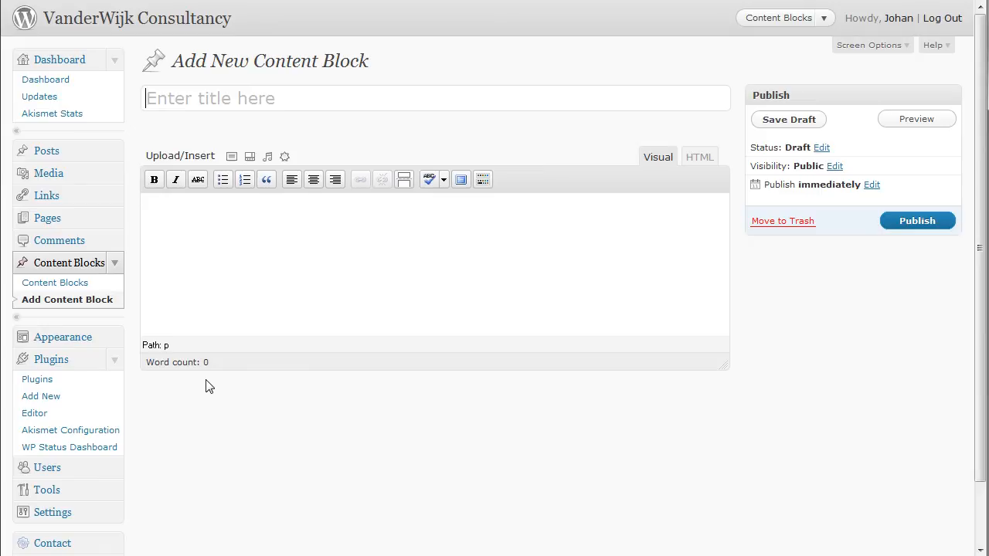
Title the block 'How to use the custom post widget plugin', write 'test text', and publish
left_click(217, 98)
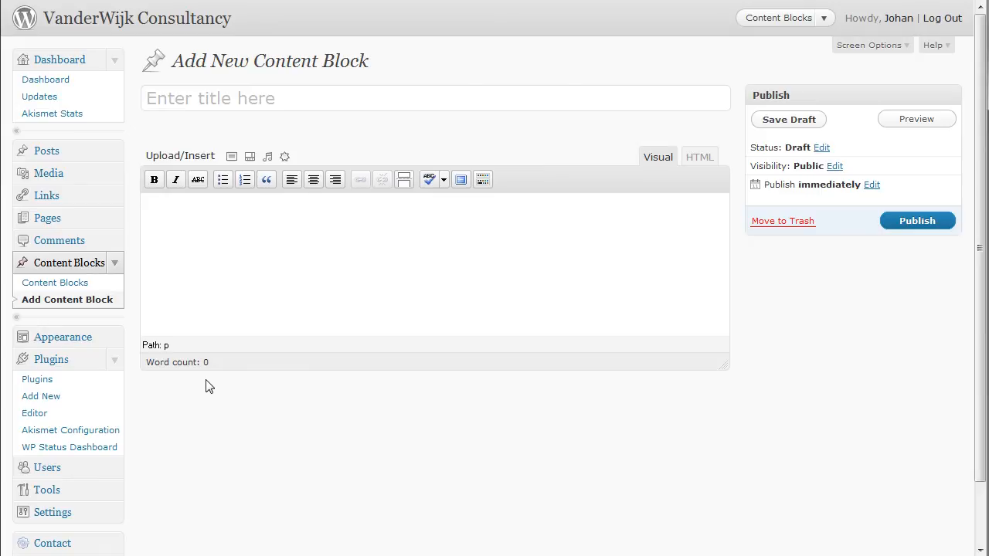
mouse_move(288, 387)
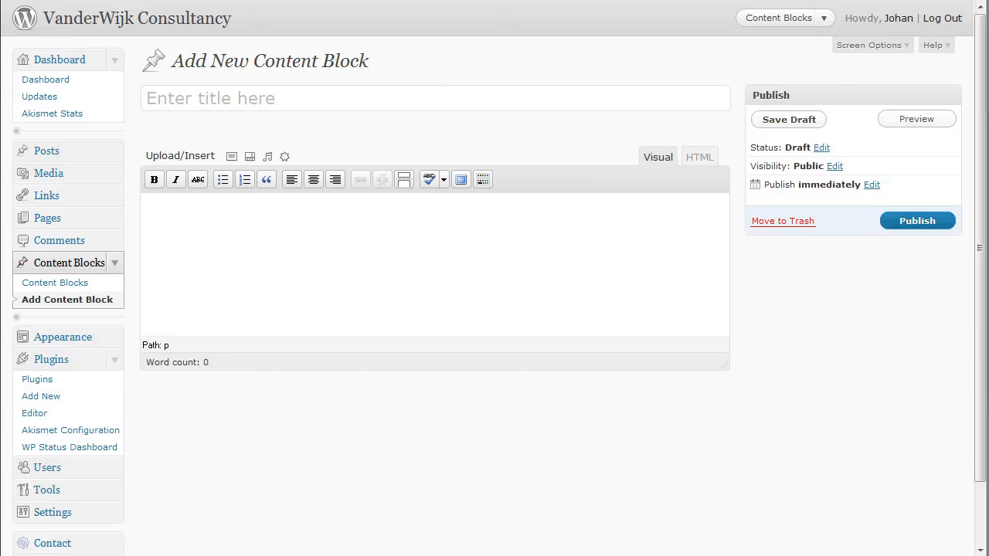
type("How to use the custom post widget plugin")
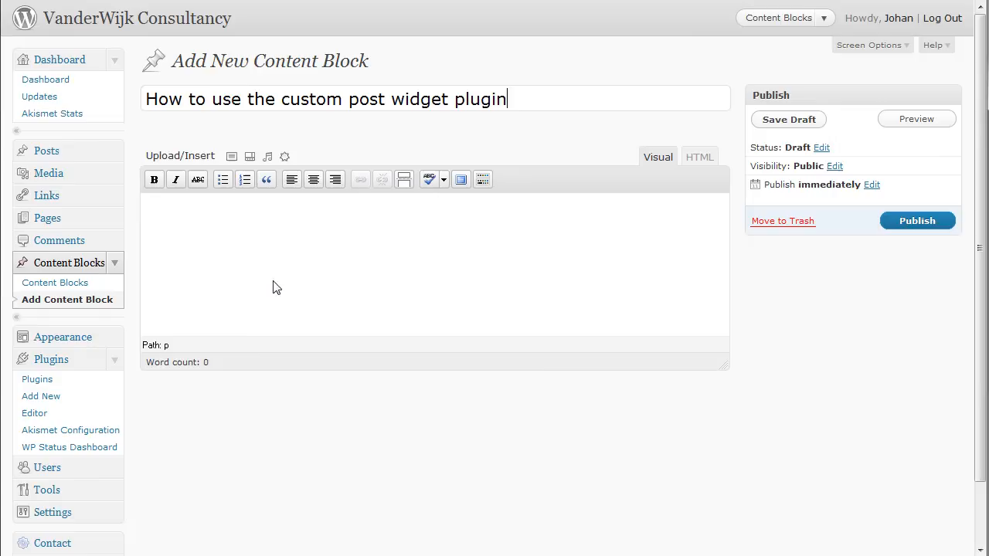
left_click(245, 248)
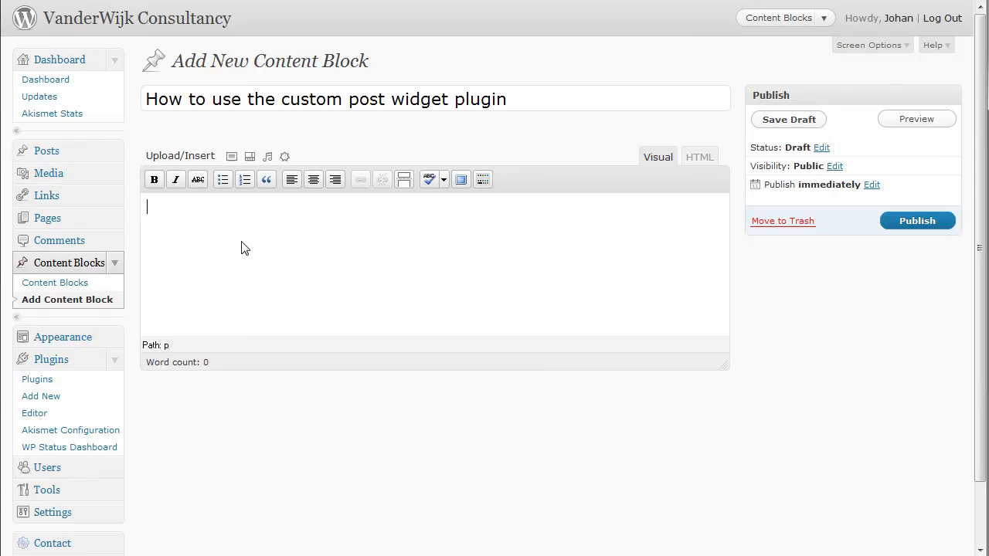
left_click(787, 119)
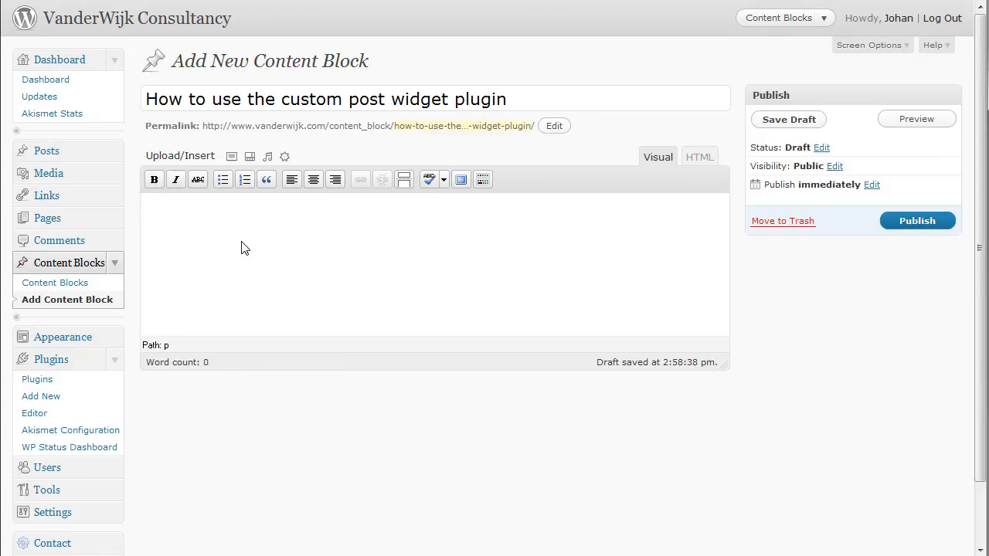
type("test text")
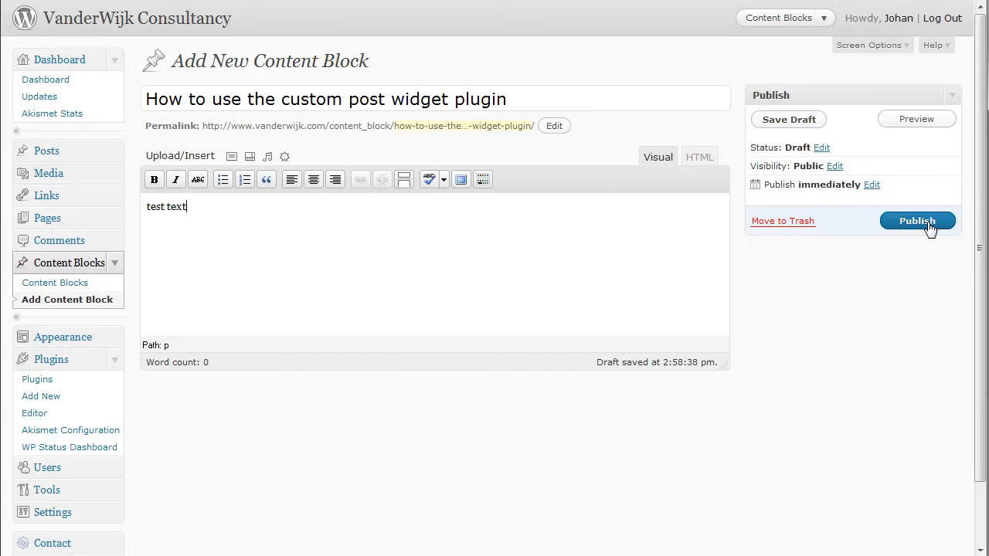
left_click(917, 221)
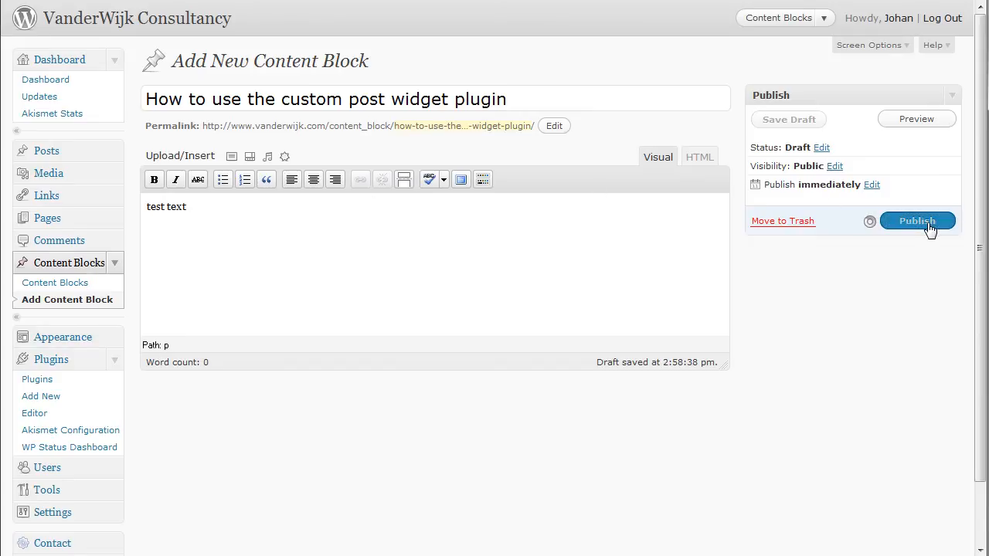
left_click(917, 221)
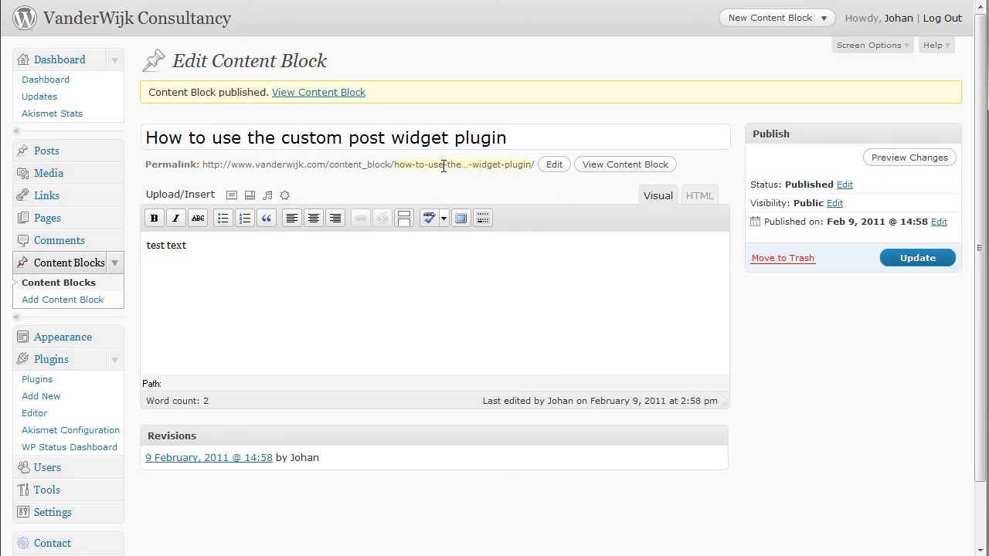
mouse_move(462, 165)
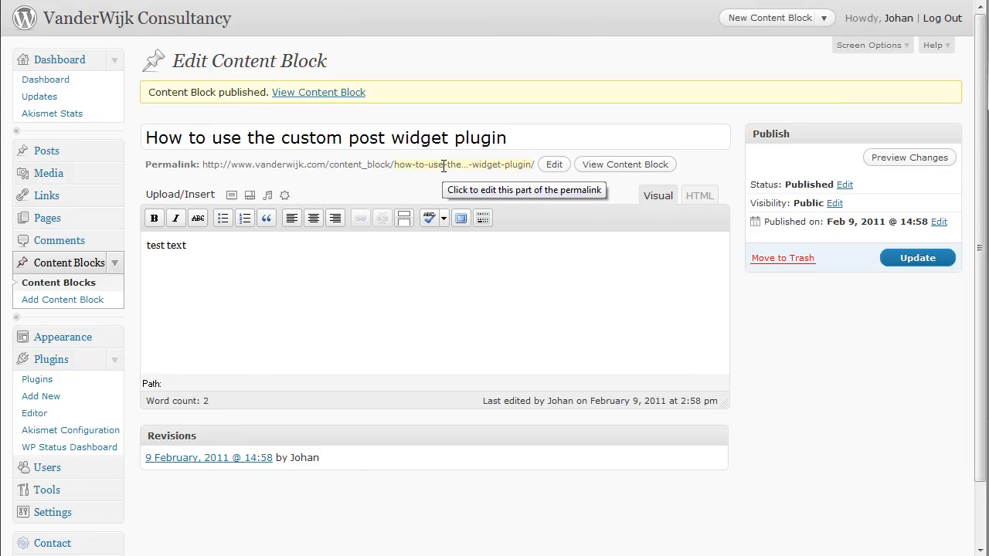
mouse_move(227, 262)
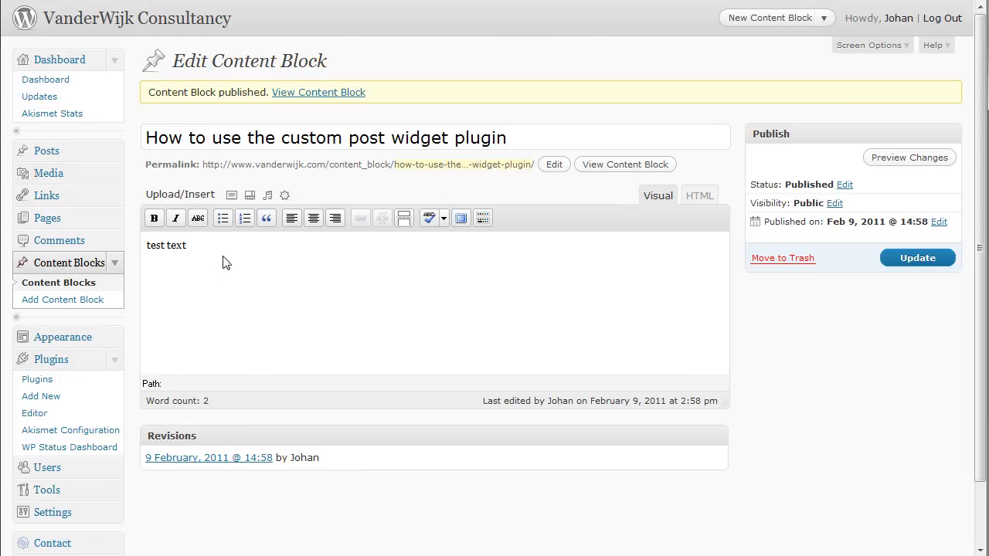
Scroll down the edit screen and expand the Appearance menu
scroll("down", 3)
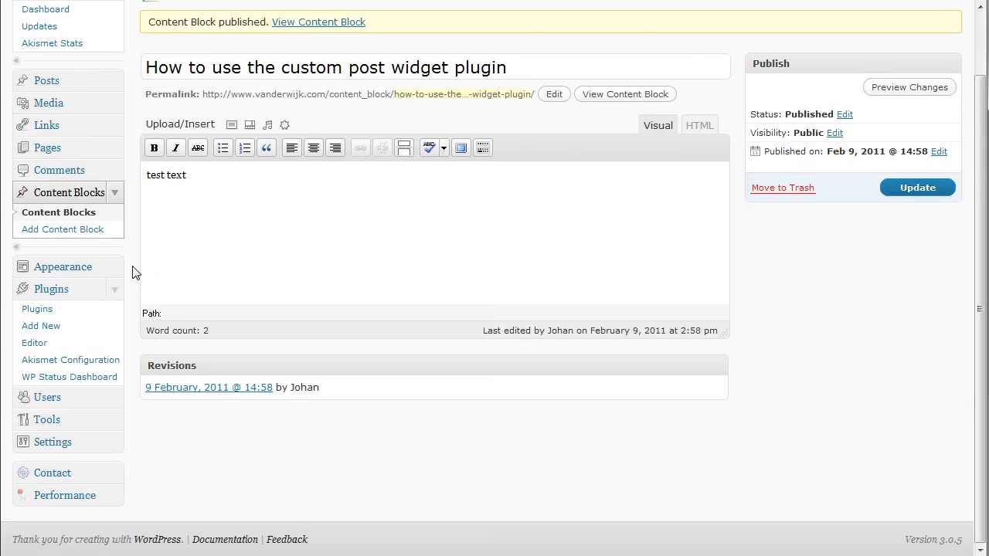
left_click(62, 266)
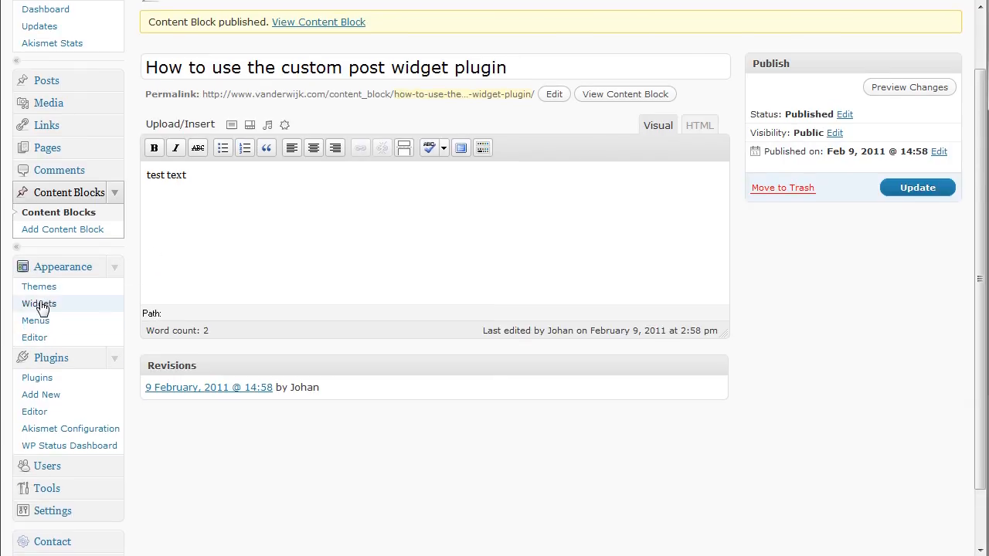
Drag a Content Block widget into the Sidebar Widget Area on the Widgets page
left_click(38, 303)
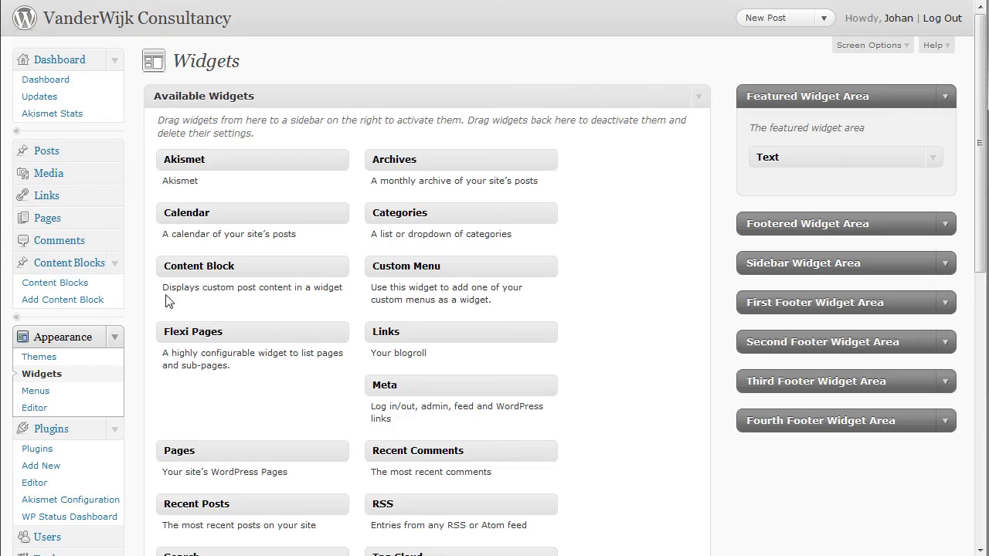
mouse_move(951, 263)
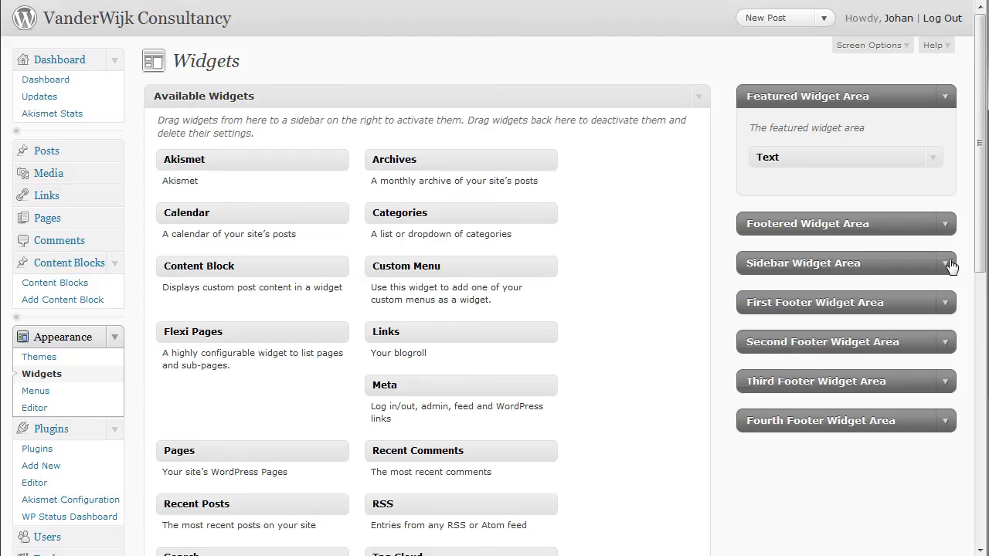
left_click(946, 263)
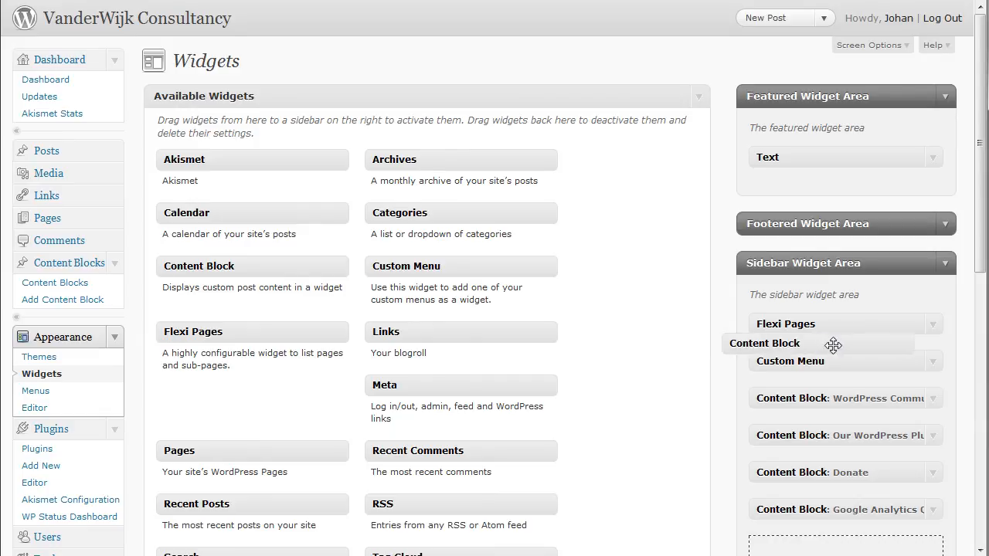
left_click_drag(832, 343, 858, 488)
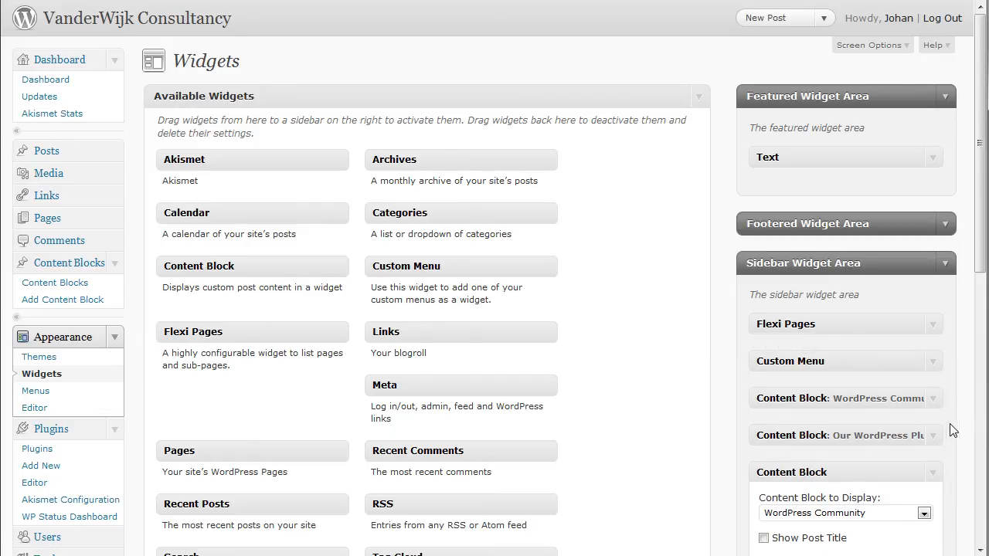
Set the widget to 'How to use the custom post widget plugin', show its title, and save
scroll("down", 3)
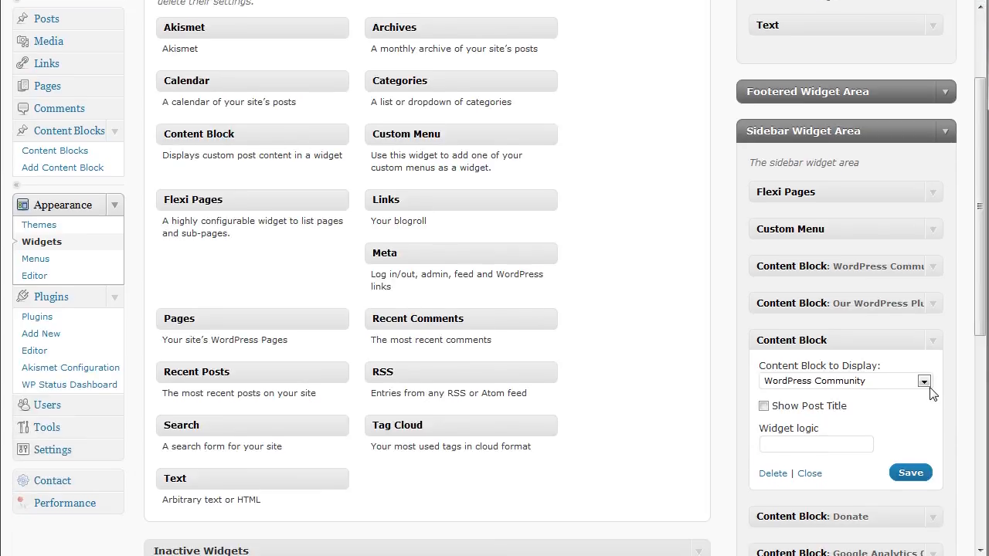
left_click(924, 380)
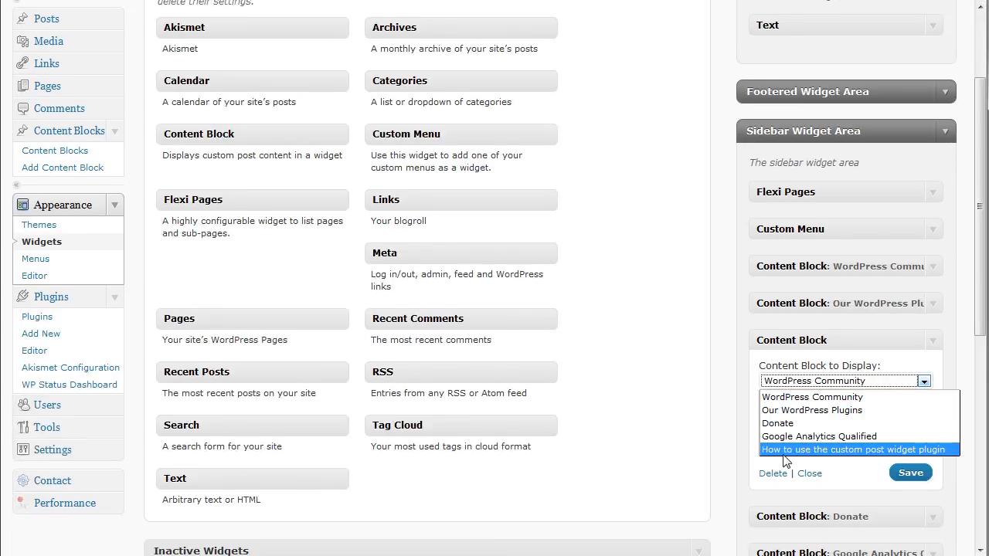
mouse_move(817, 457)
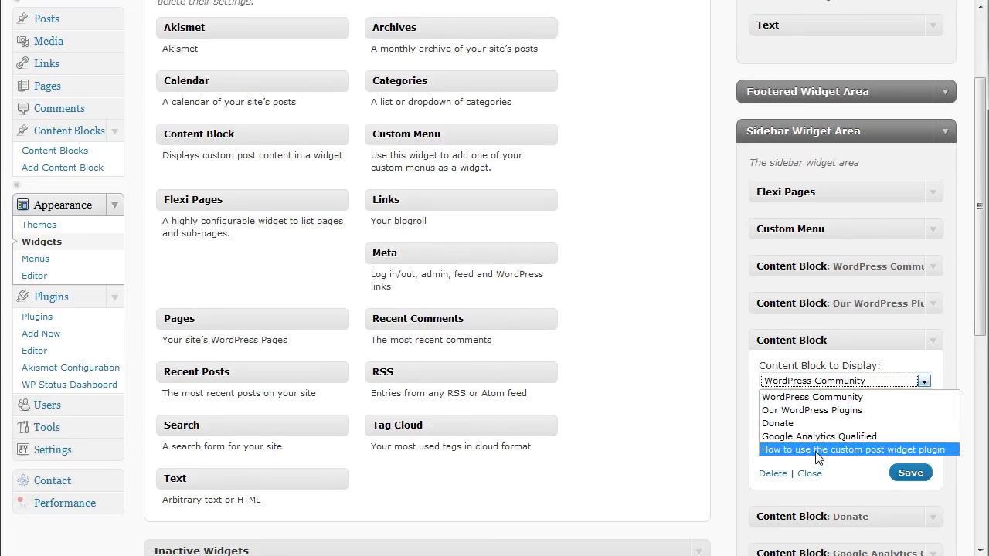
left_click(855, 450)
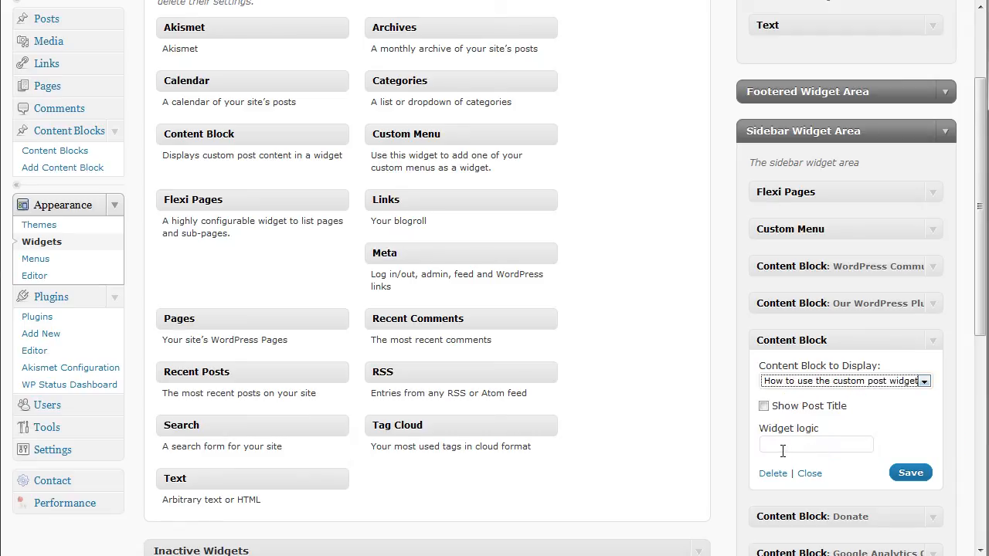
left_click(763, 407)
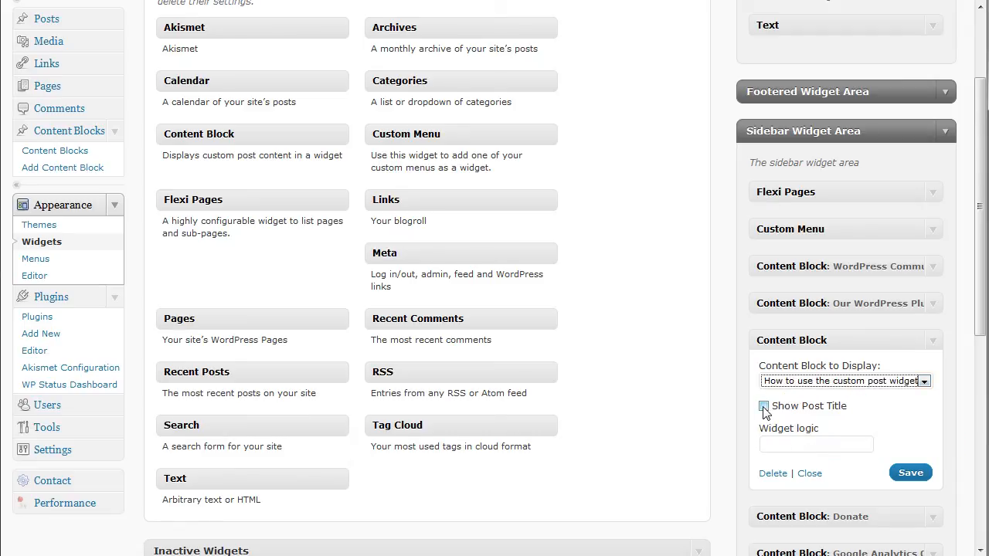
left_click(763, 406)
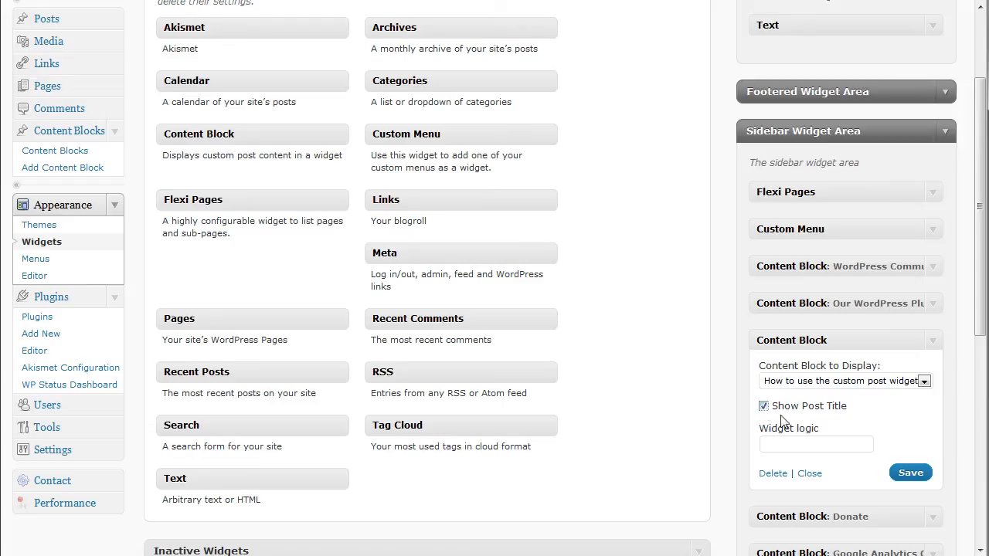
left_click(910, 472)
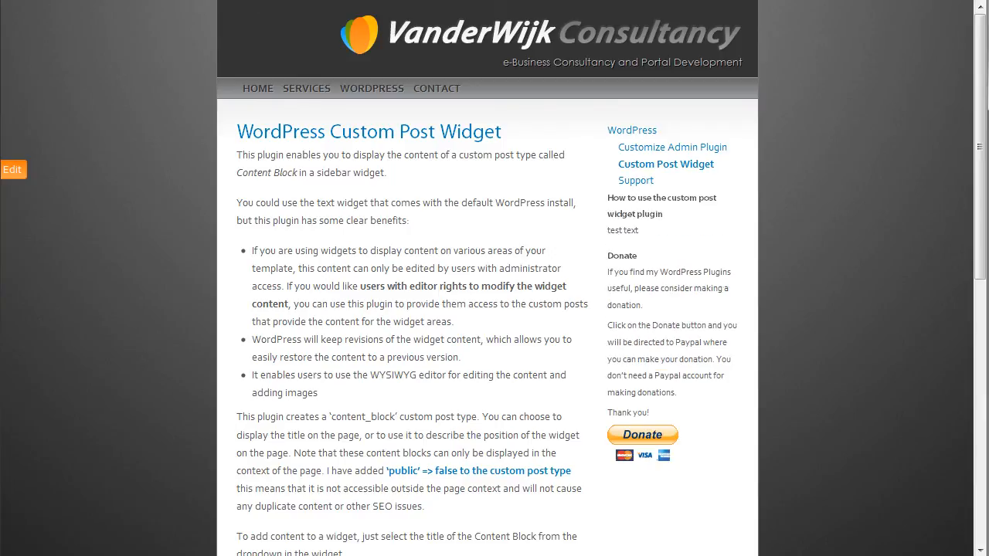
mouse_move(612, 193)
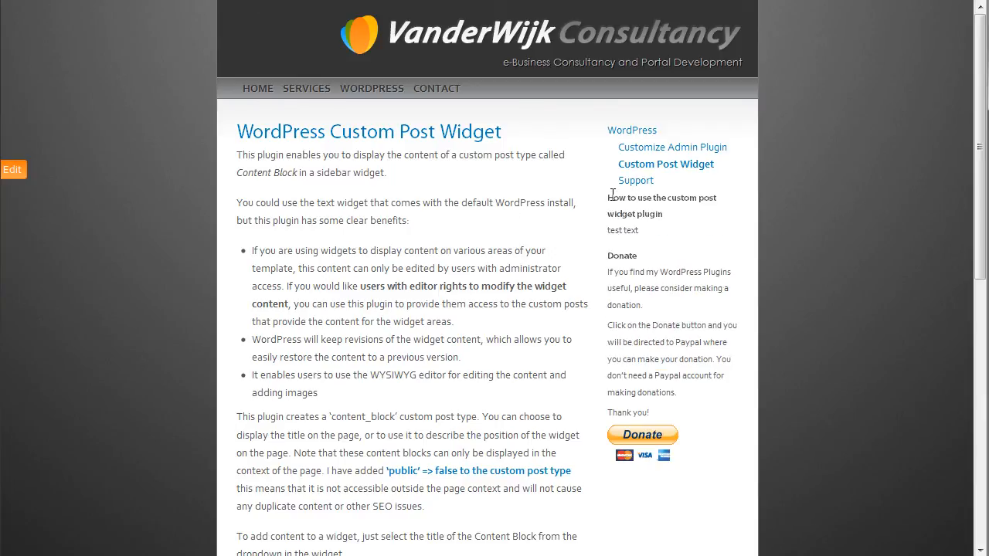
Highlight the block's title and 'test text' in the live site's right sidebar
left_click_drag(612, 197, 632, 231)
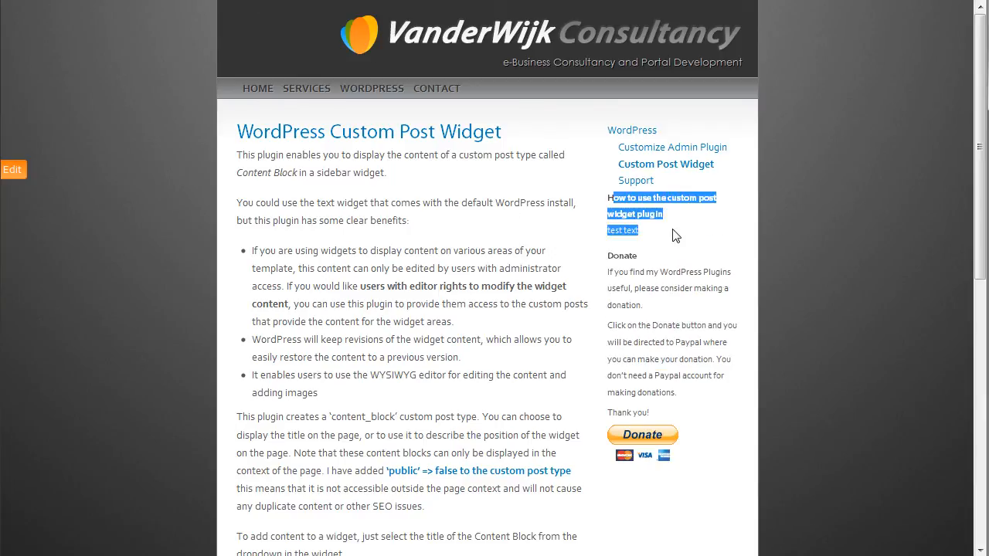